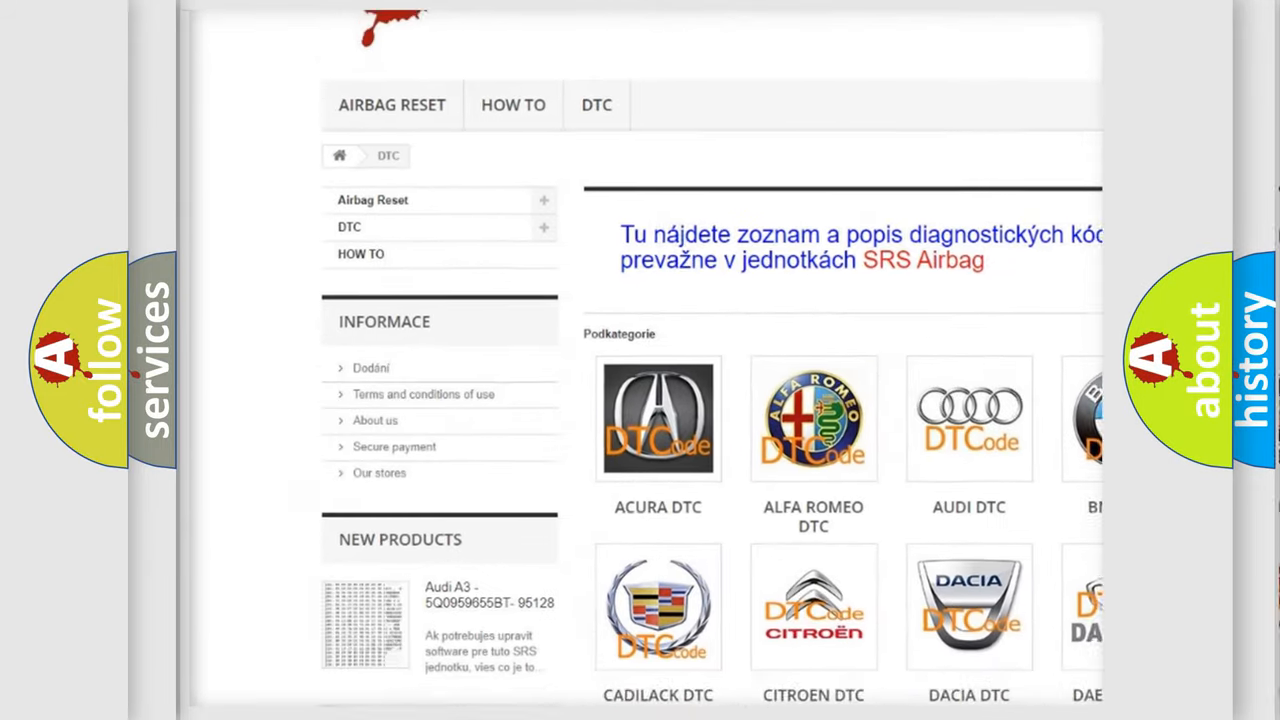
scroll("down", 3)
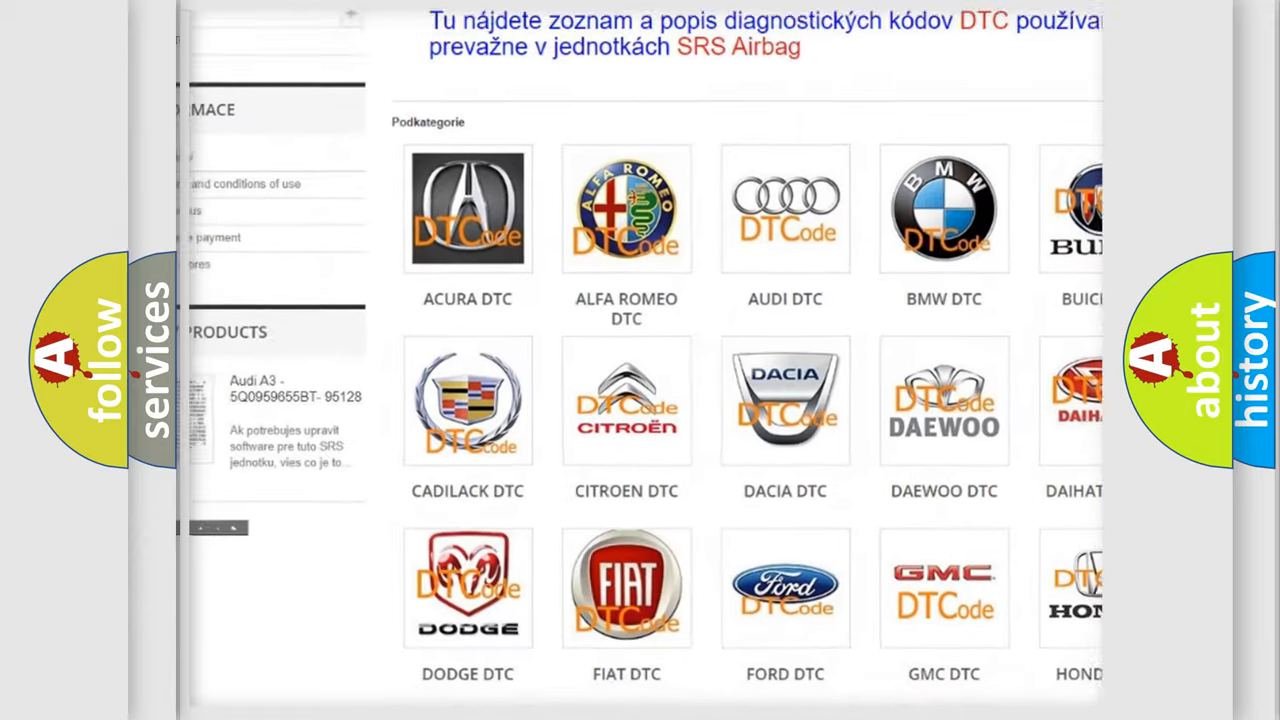